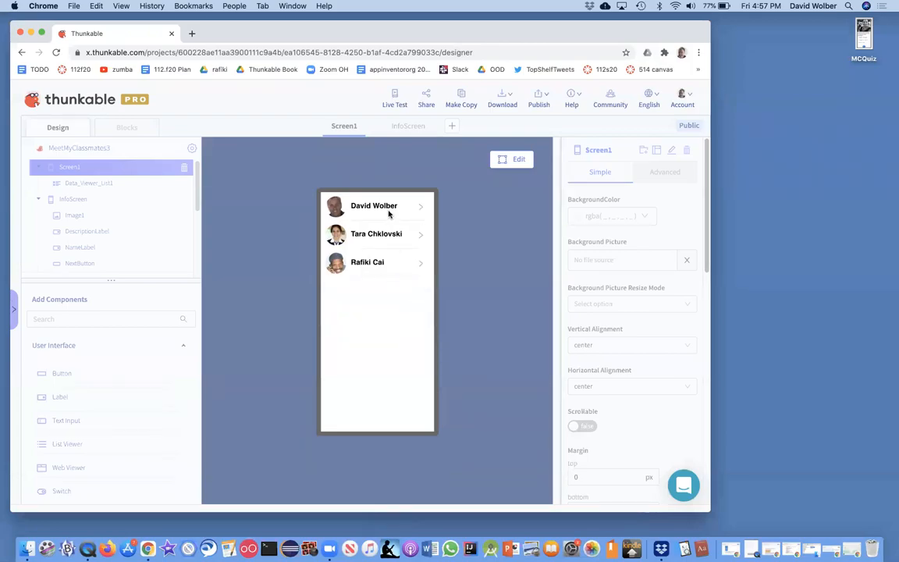
mouse_move(403, 210)
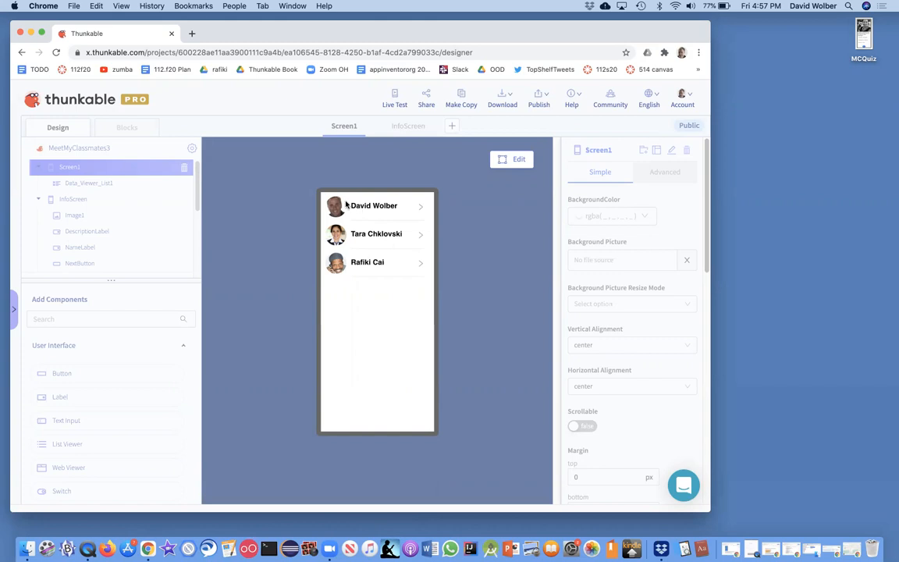
mouse_move(363, 256)
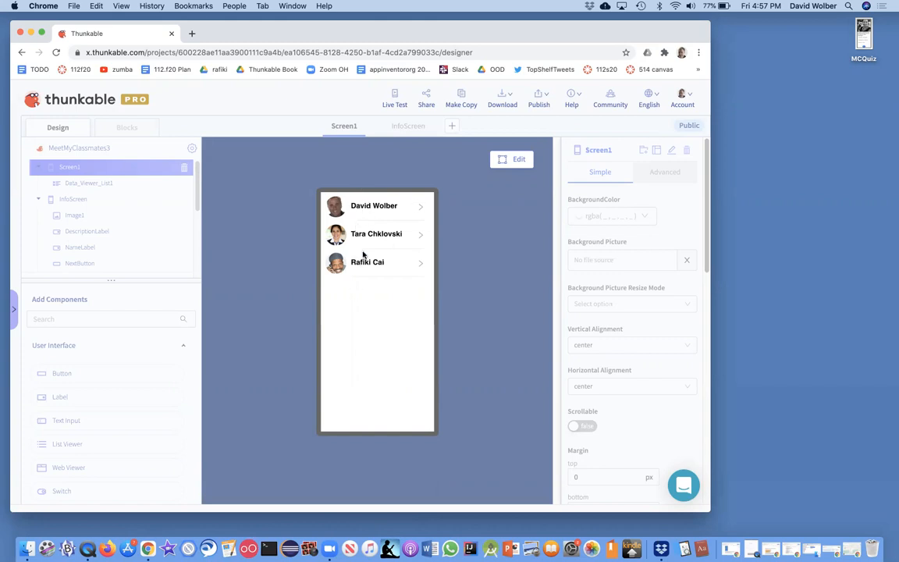
mouse_move(375, 209)
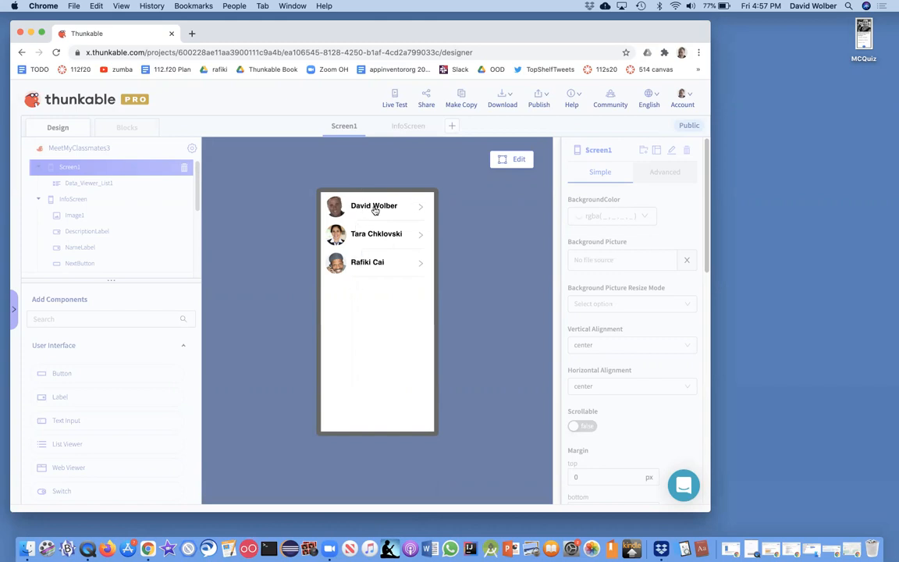
Open the first classmate's profile in the preview and step through the next two profiles.
click(375, 206)
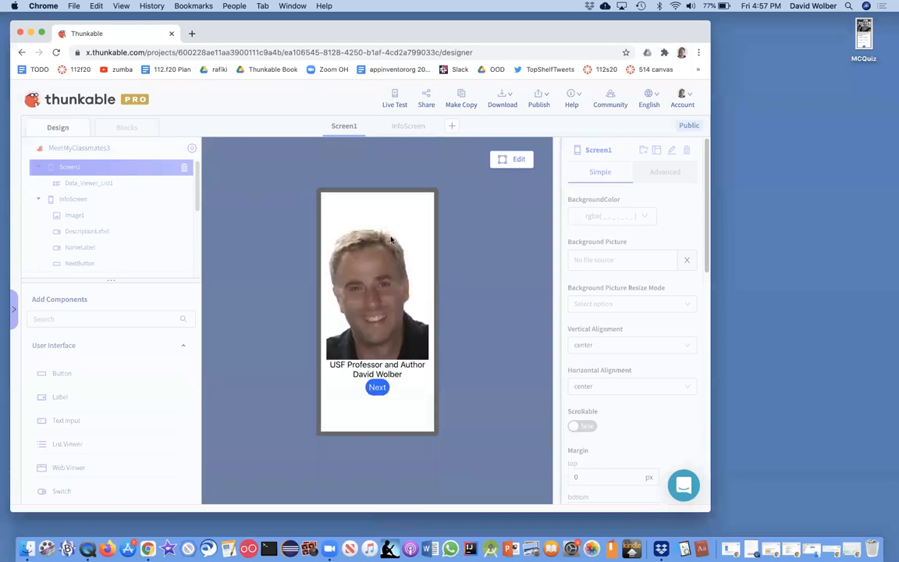
mouse_move(407, 334)
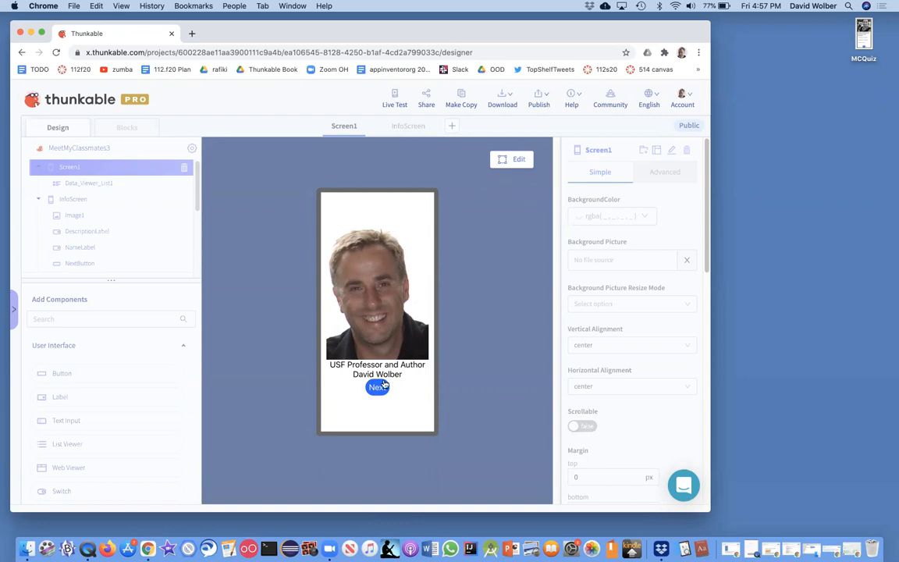
click(378, 388)
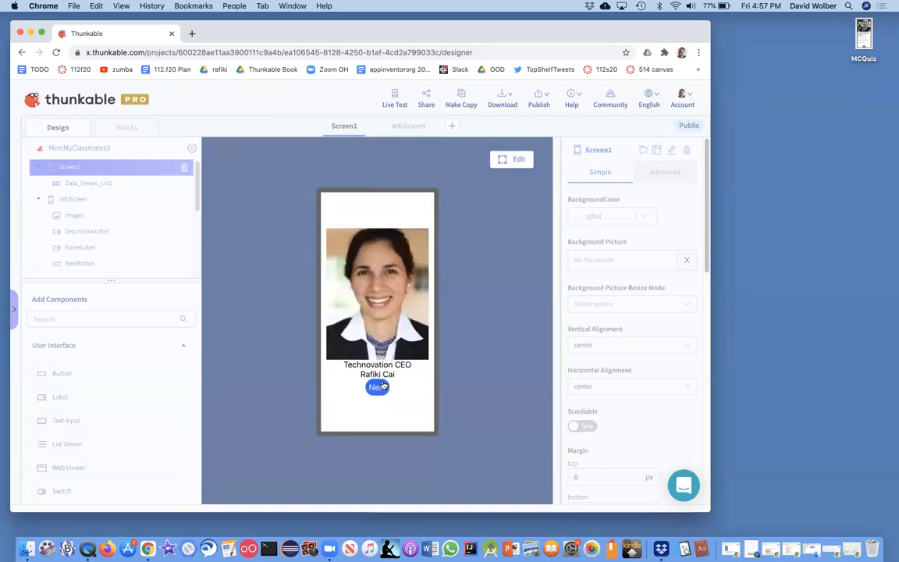
click(377, 387)
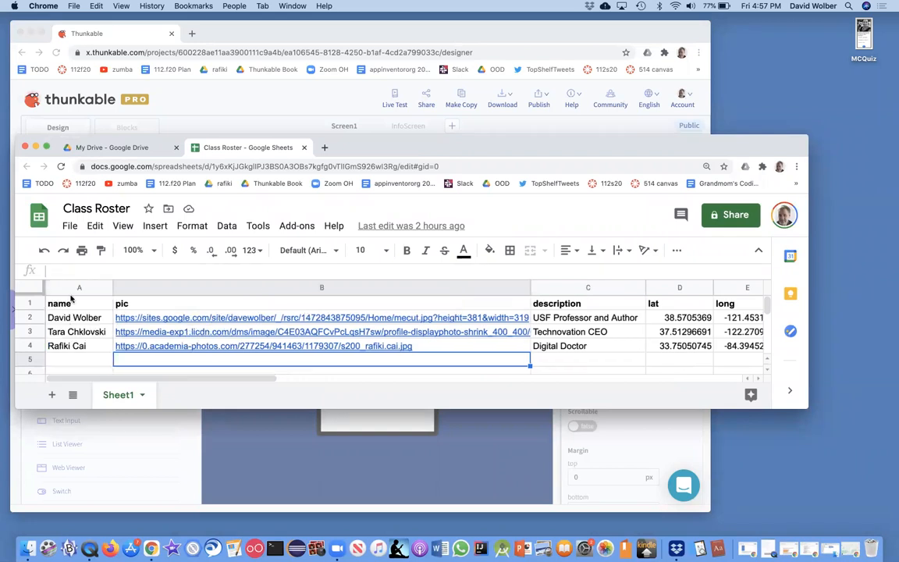
mouse_move(518, 377)
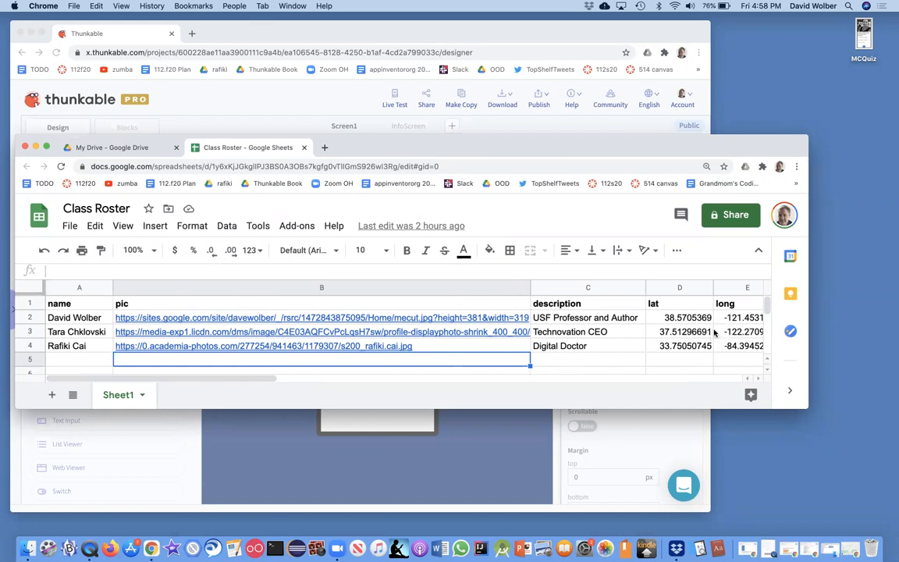
mouse_move(252, 309)
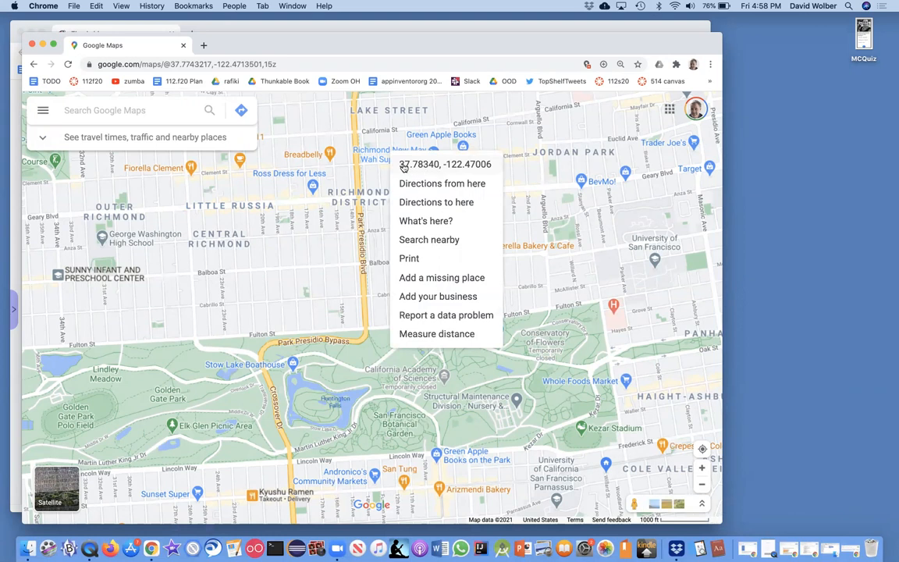
mouse_move(456, 169)
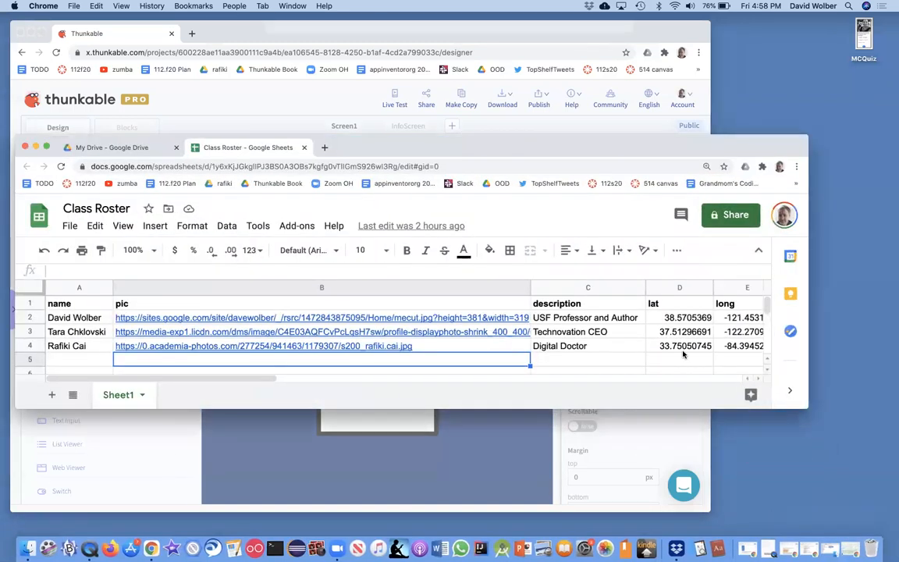
mouse_move(725, 357)
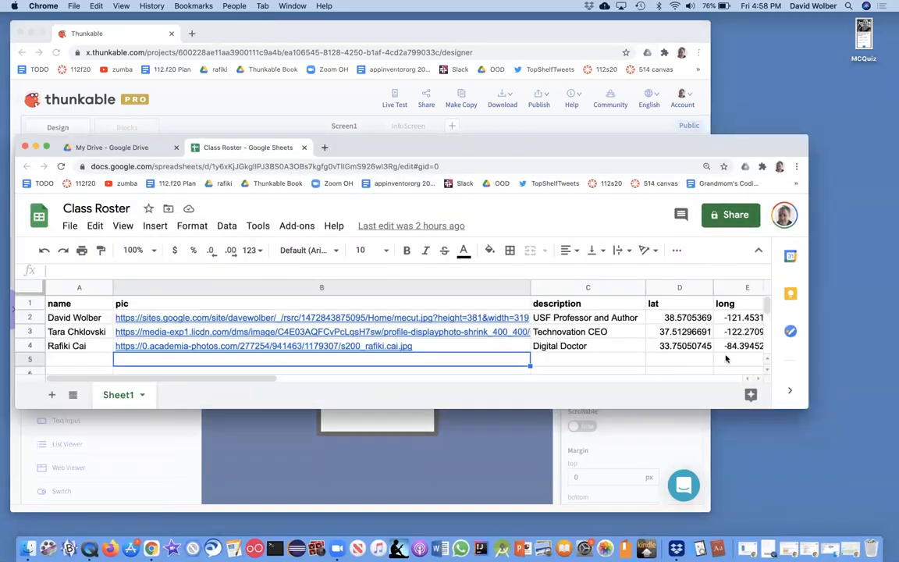
mouse_move(596, 266)
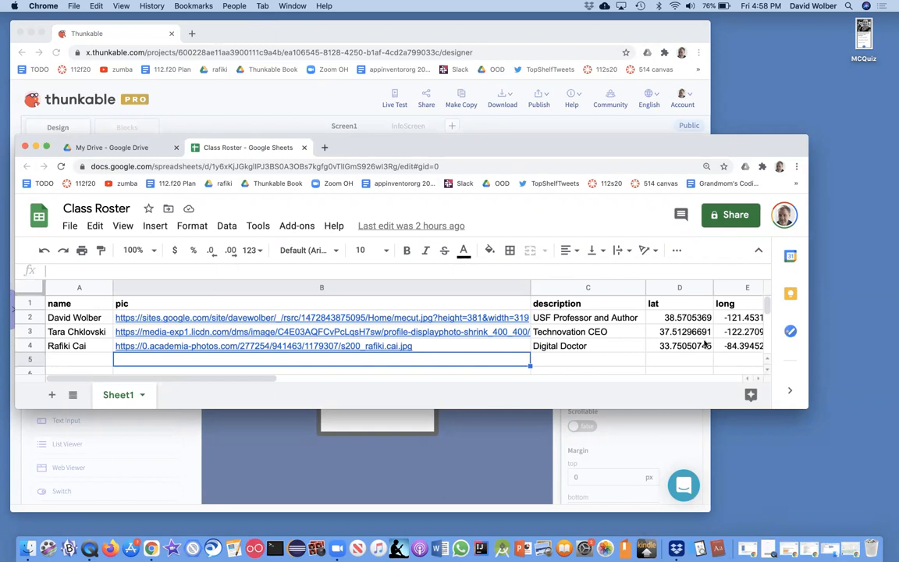
mouse_move(843, 348)
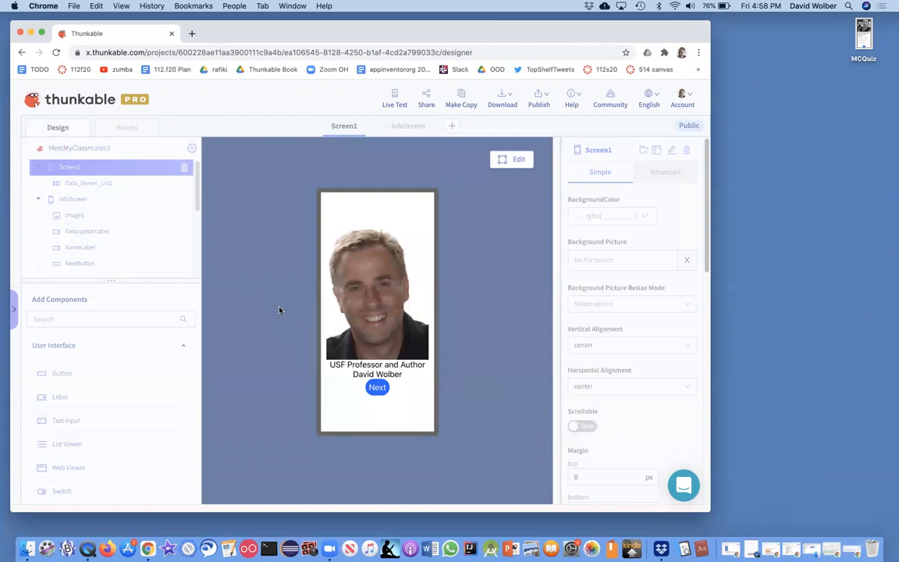
mouse_move(458, 184)
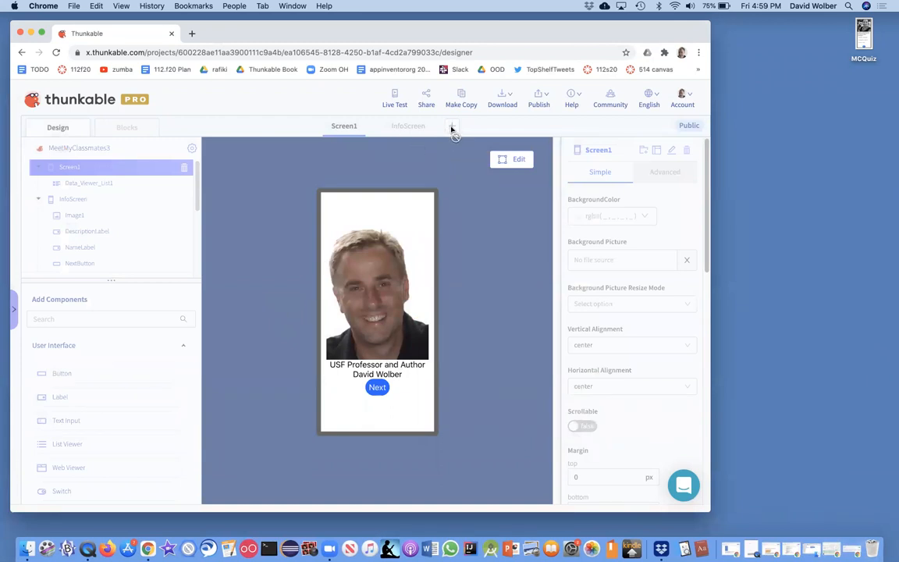
Add a new blank screen named MapScreen to the project.
click(453, 125)
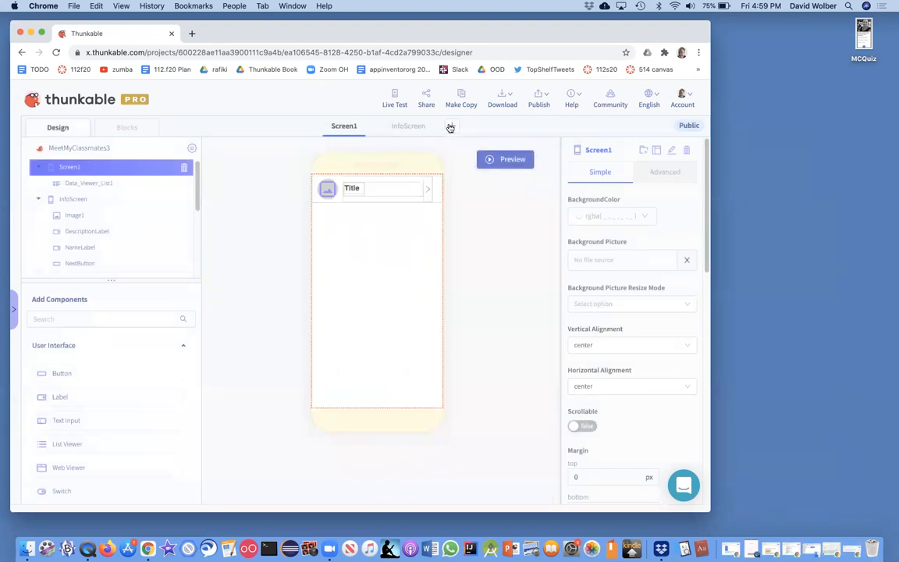
click(451, 125)
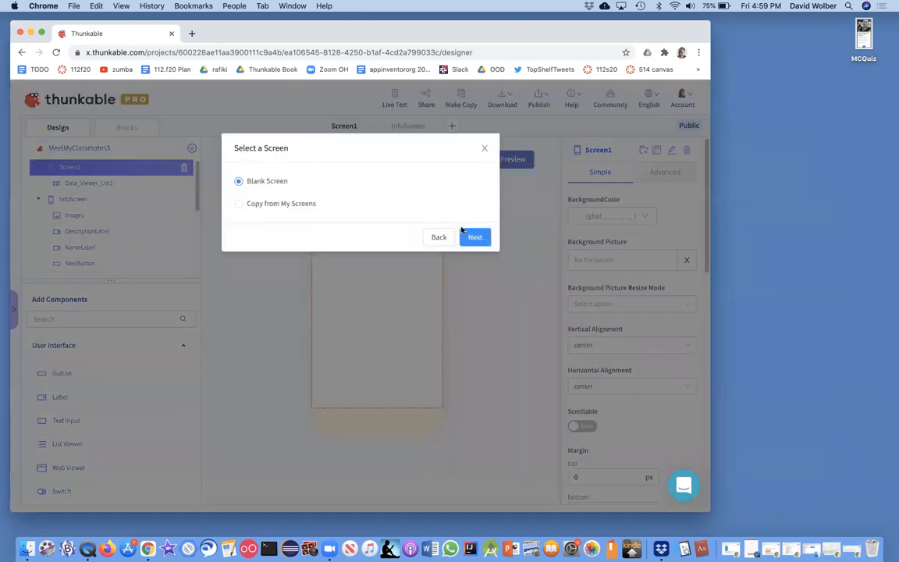
click(475, 237)
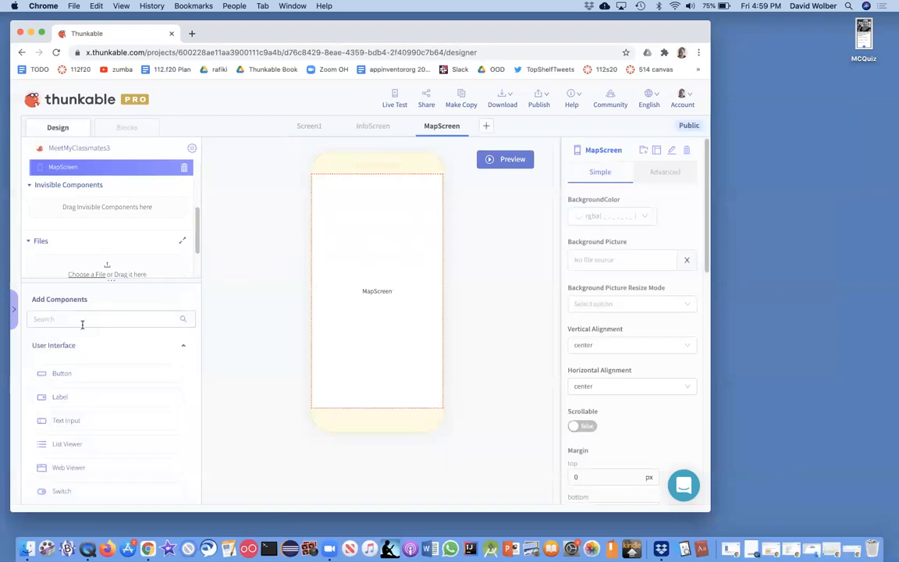
Place a Map component filling MapScreen and add a Button beneath it.
text(Map)
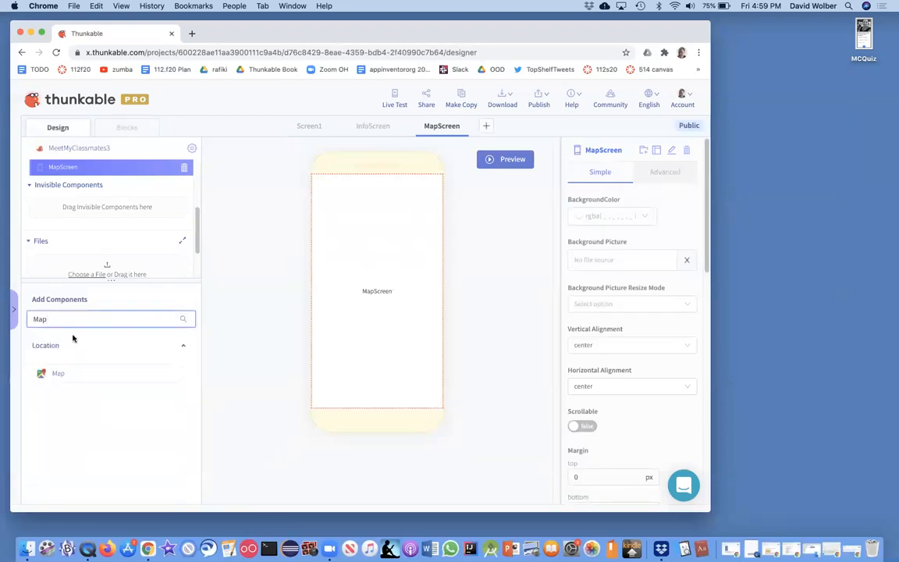
drag(58, 373, 377, 327)
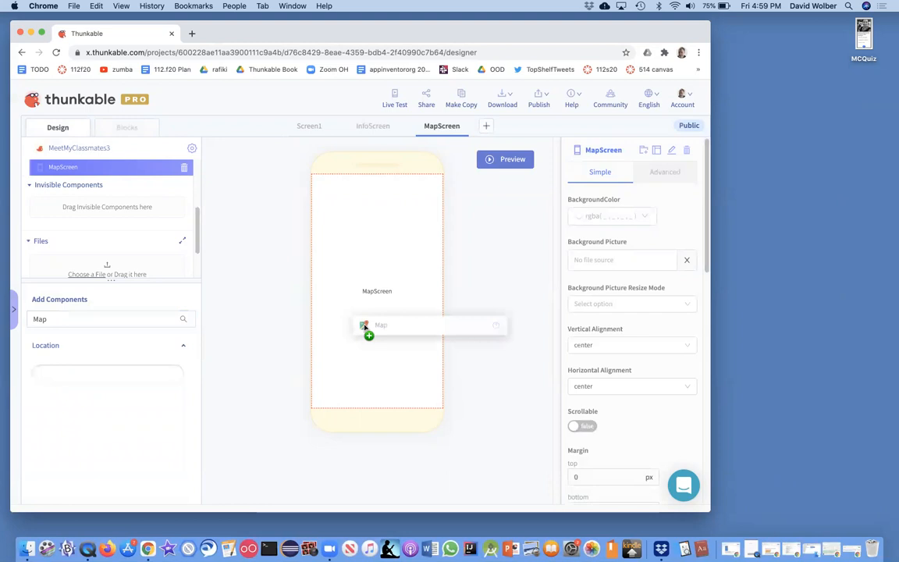
click(368, 326)
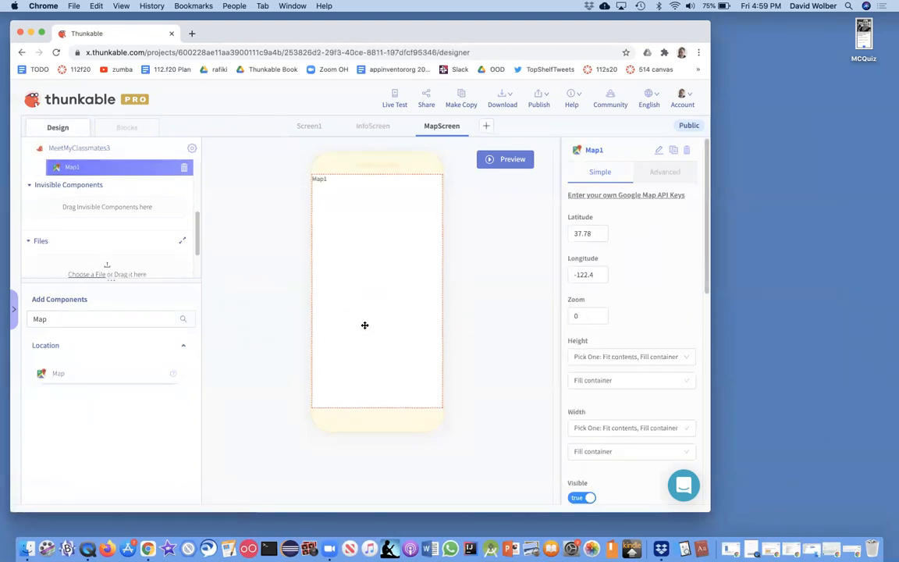
click(109, 318)
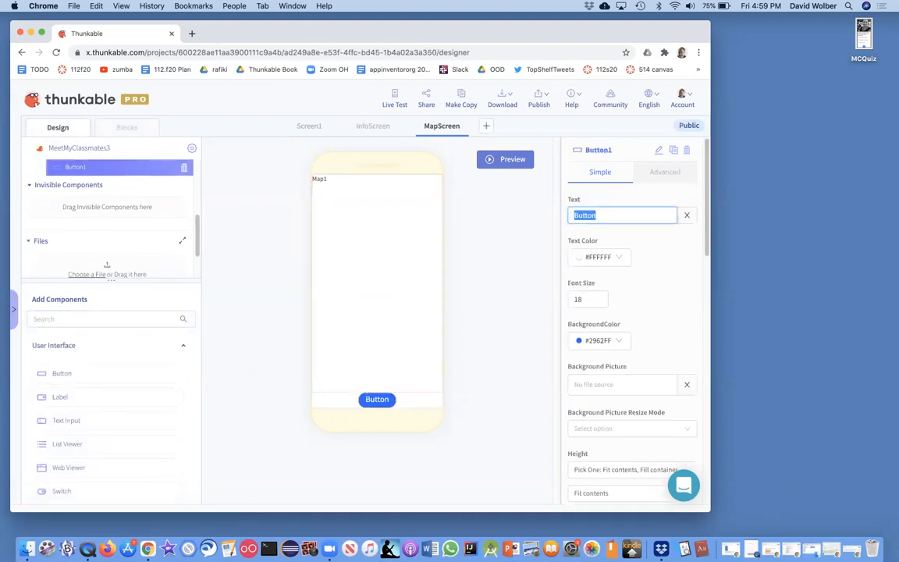
Label the MapScreen button Home and rename the component HomeButton.
text(Home)
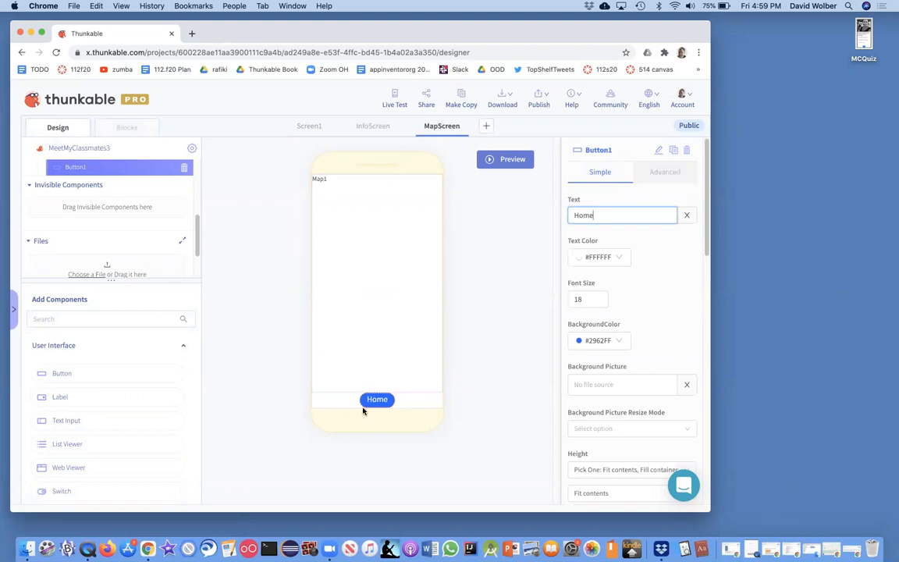
click(599, 150)
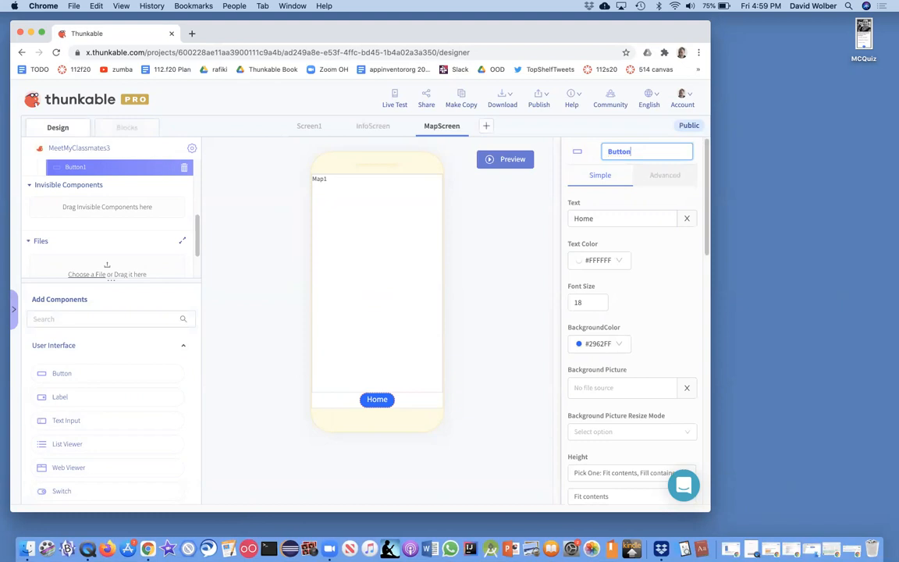
text(Home)
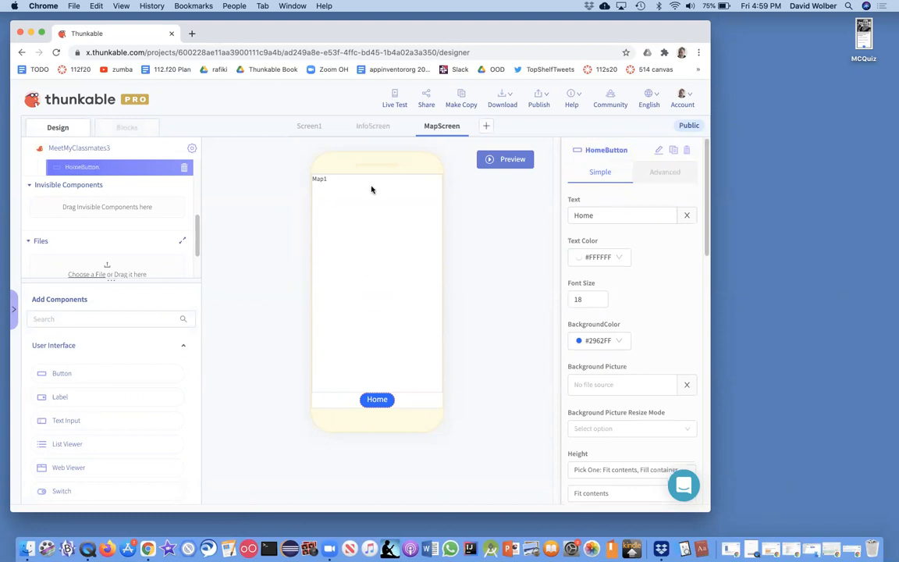
mouse_move(377, 285)
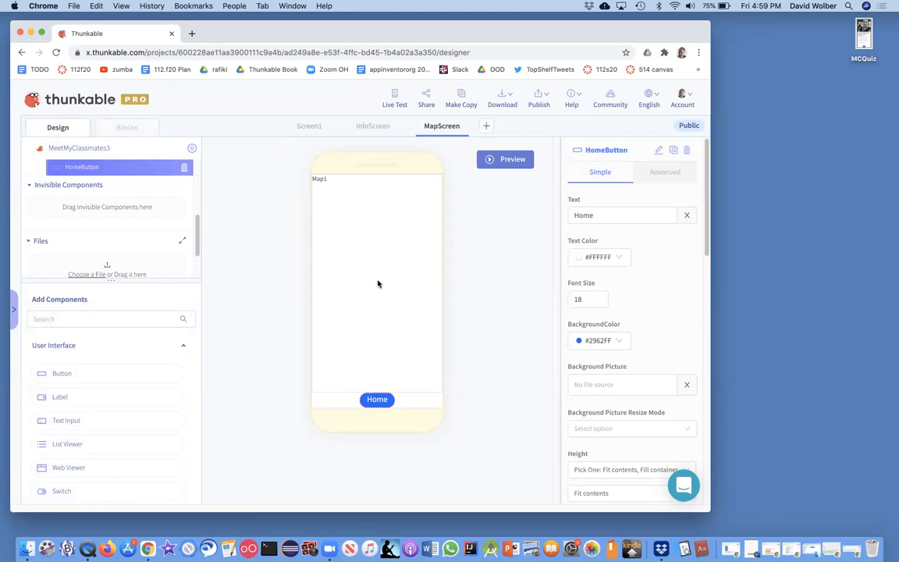
mouse_move(393, 256)
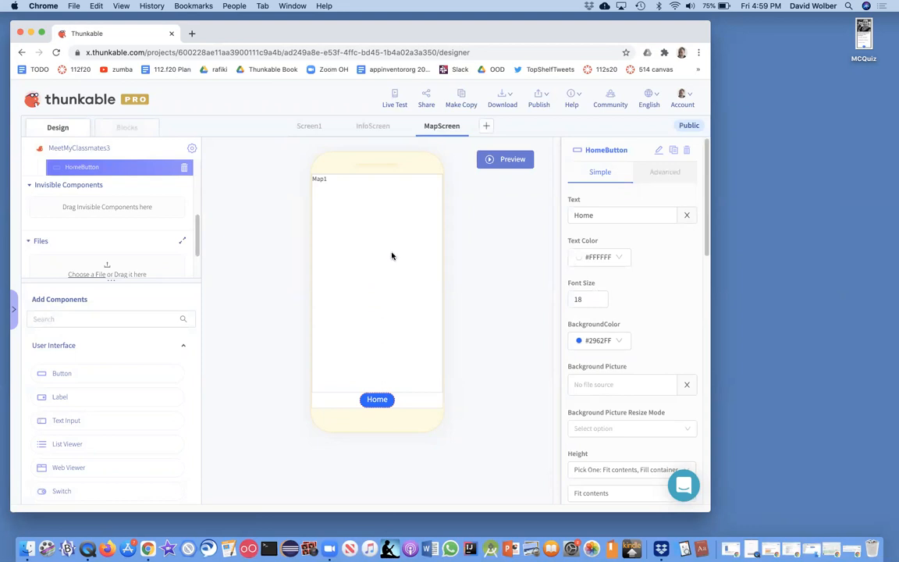
mouse_move(313, 151)
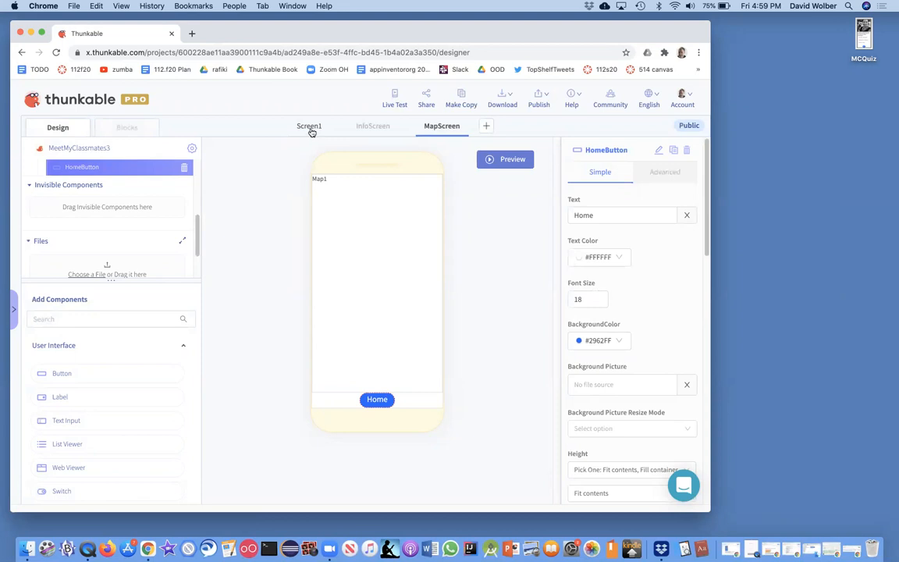
Add a button to Screen1 reading Map and rename it GotoMapButton.
click(309, 125)
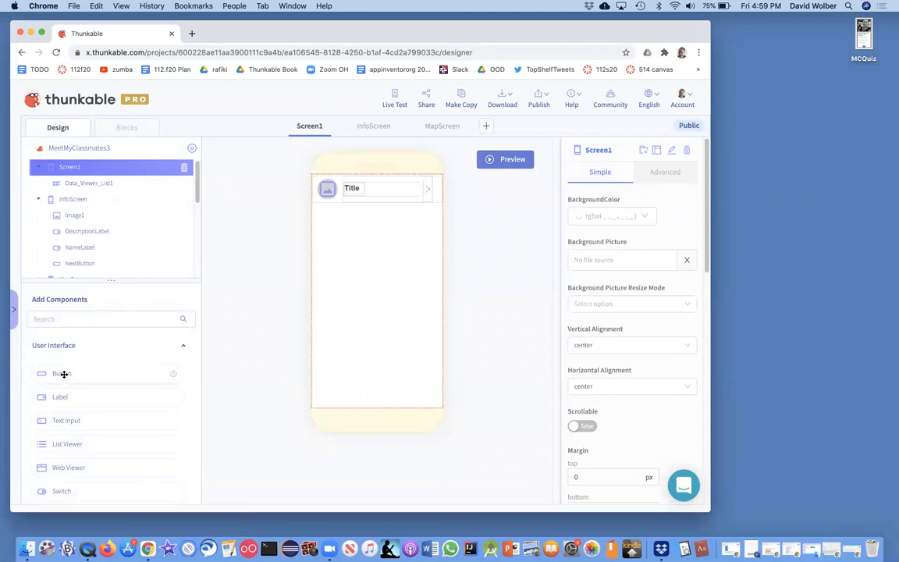
click(62, 373)
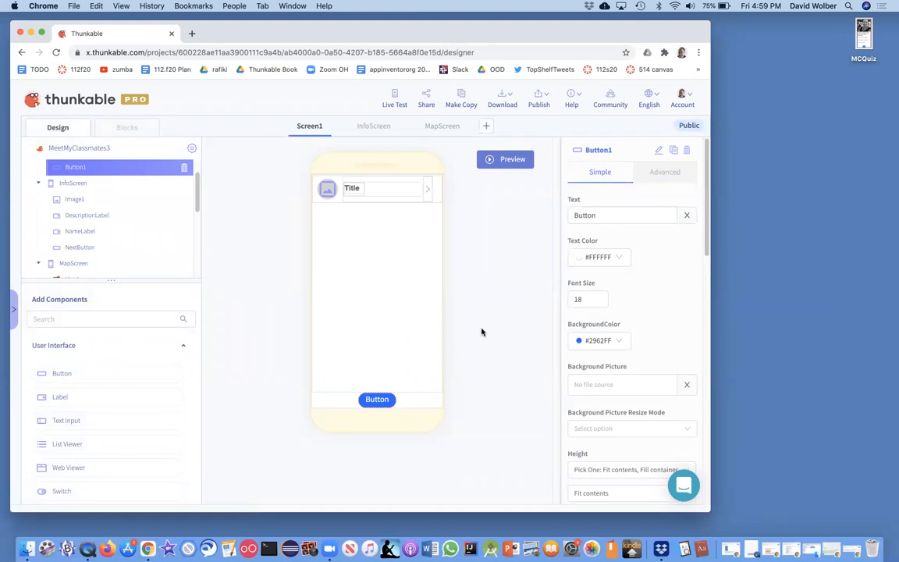
triple_click(621, 215)
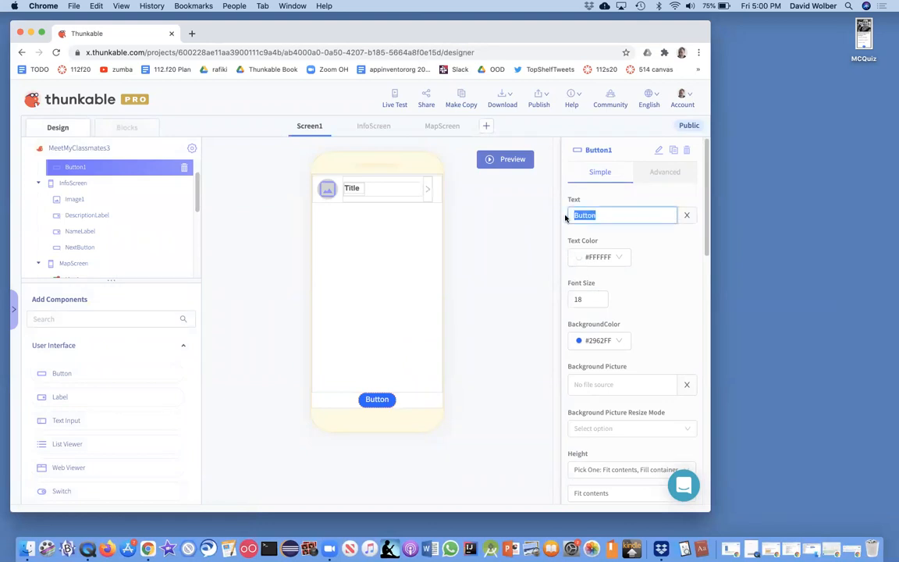
text(Map)
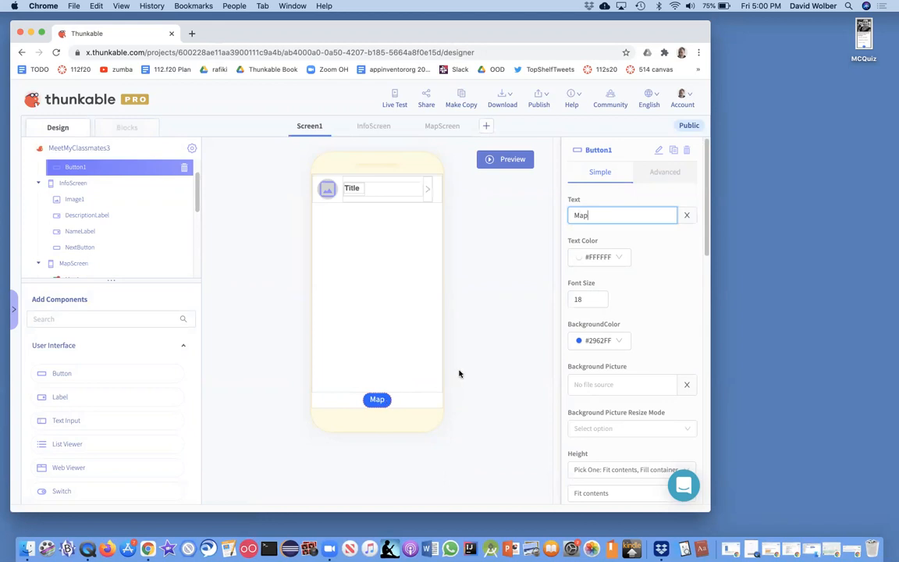
mouse_move(660, 150)
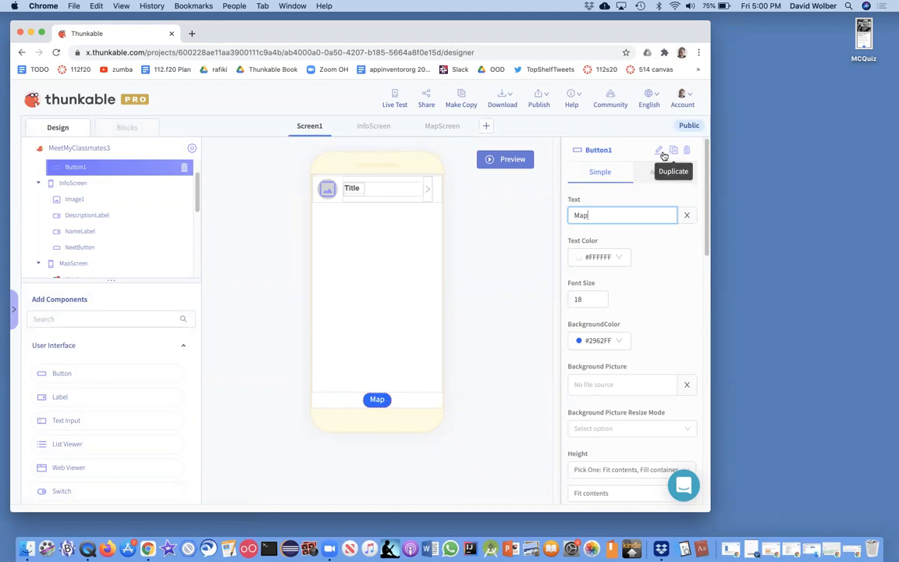
click(660, 150)
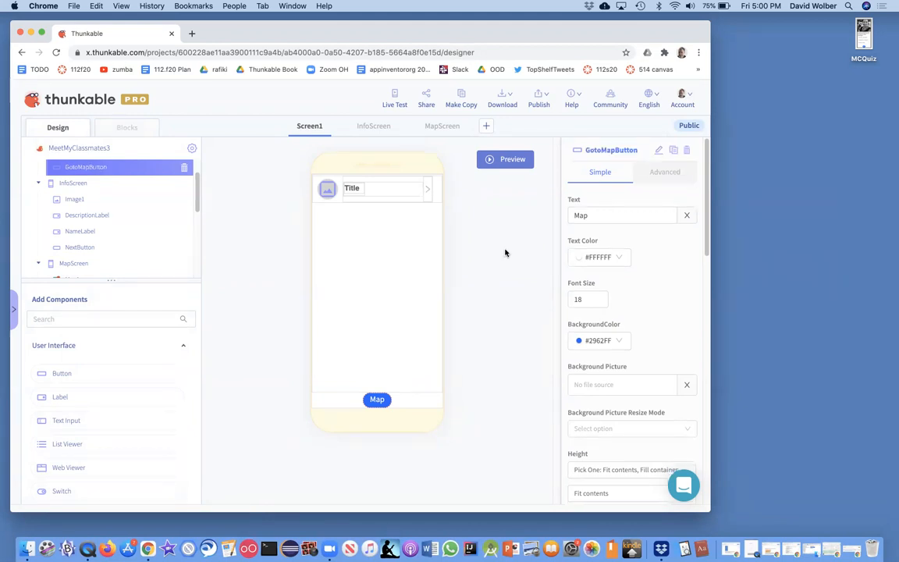
Give GotoMapButton a click handler block that navigates to MapScreen.
click(126, 128)
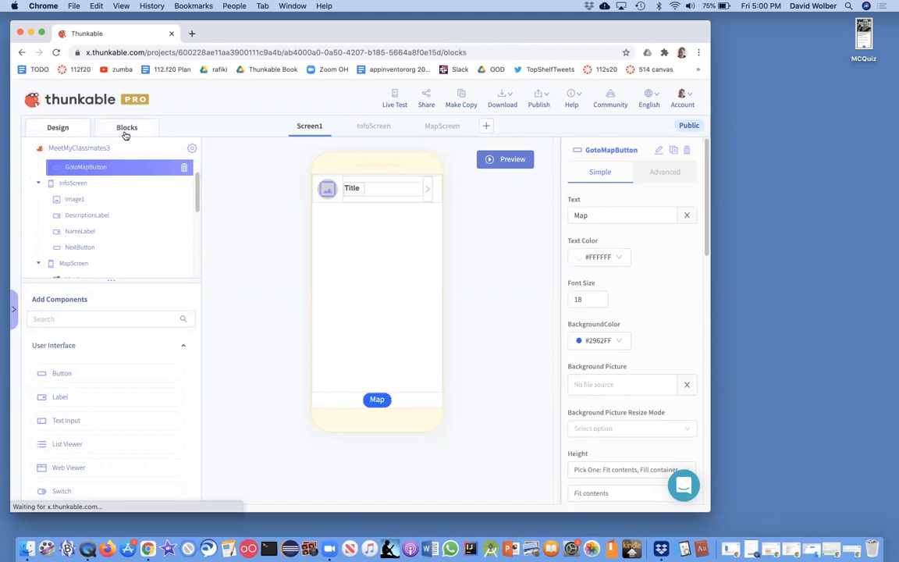
click(127, 128)
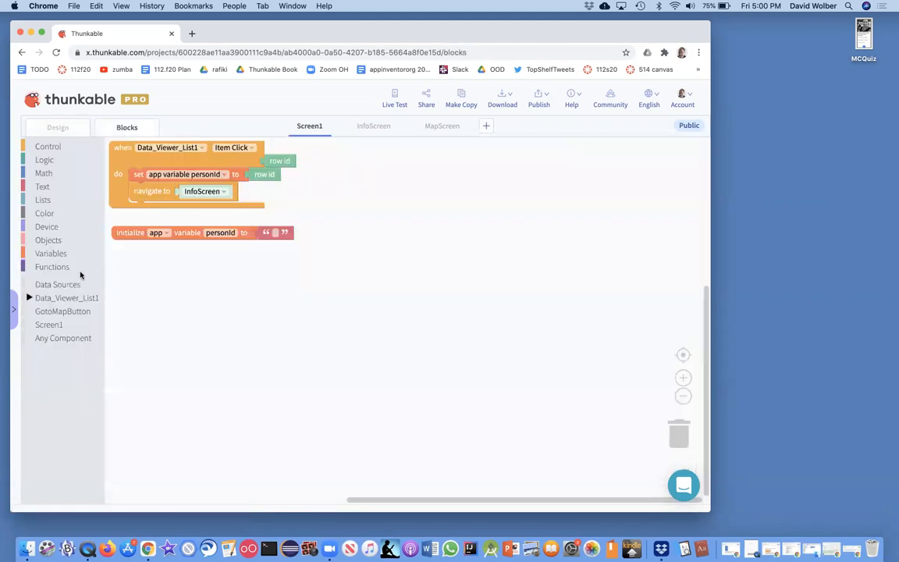
mouse_move(64, 317)
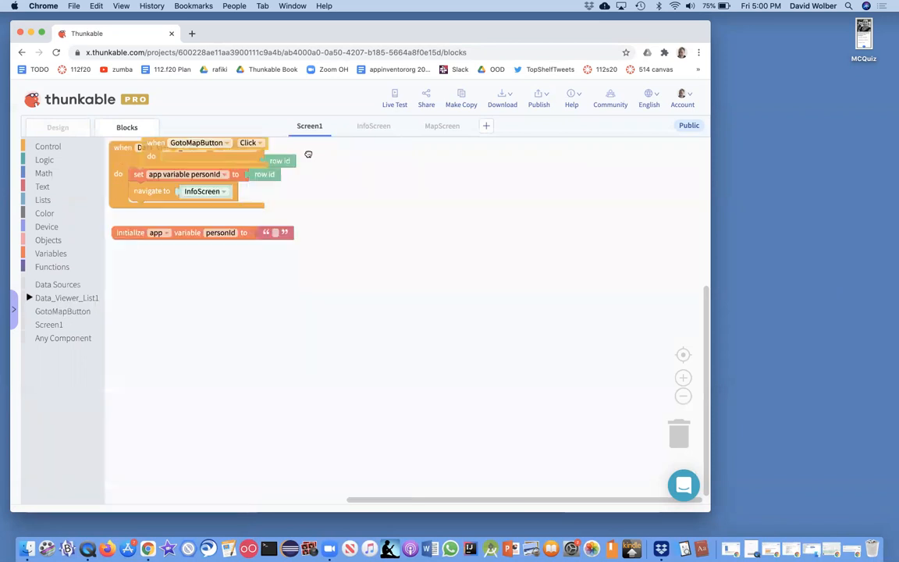
drag(195, 144, 378, 164)
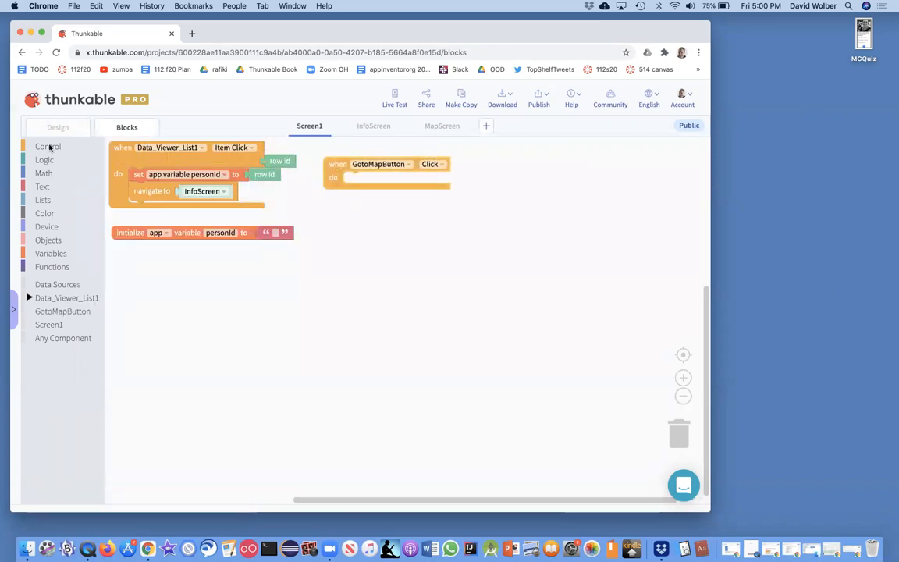
click(47, 147)
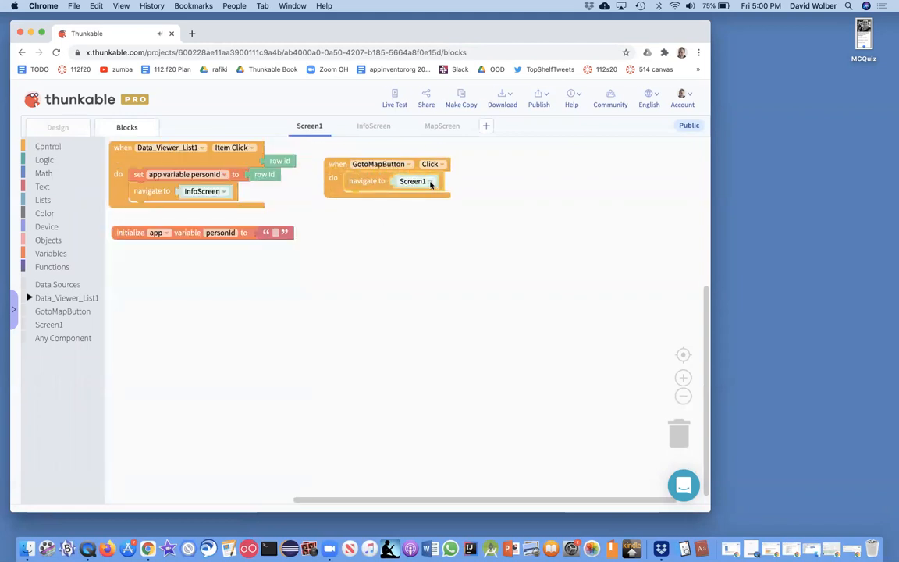
click(418, 181)
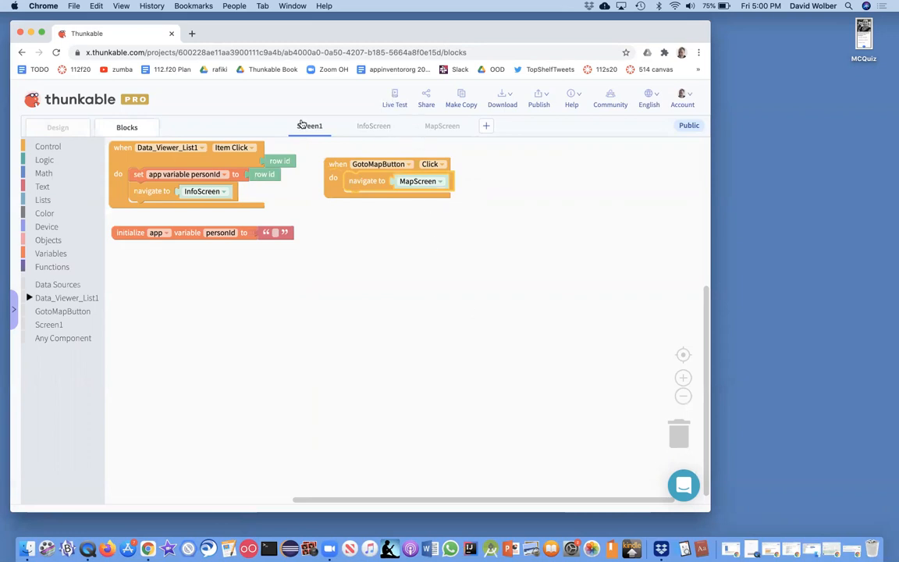
Return to the design view and preview the app to try the Map button.
click(58, 128)
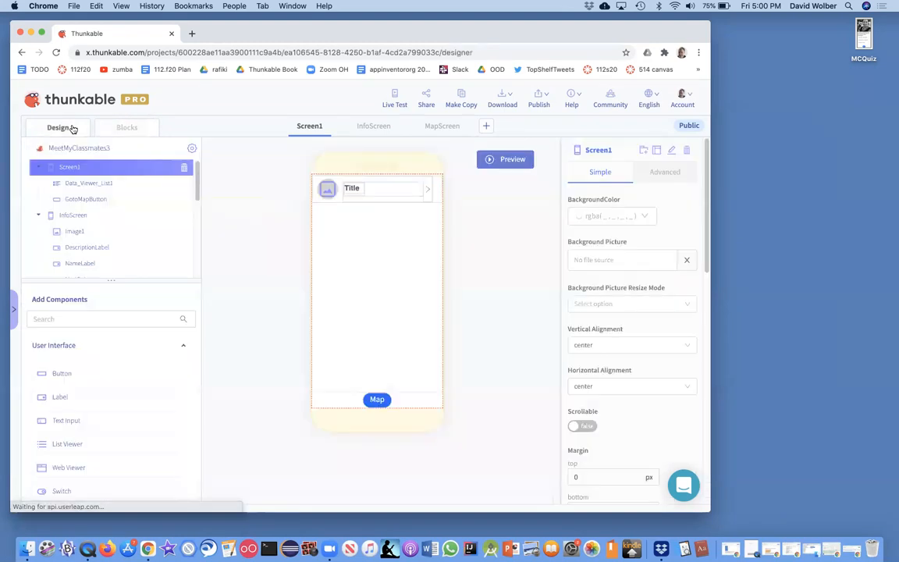
click(506, 160)
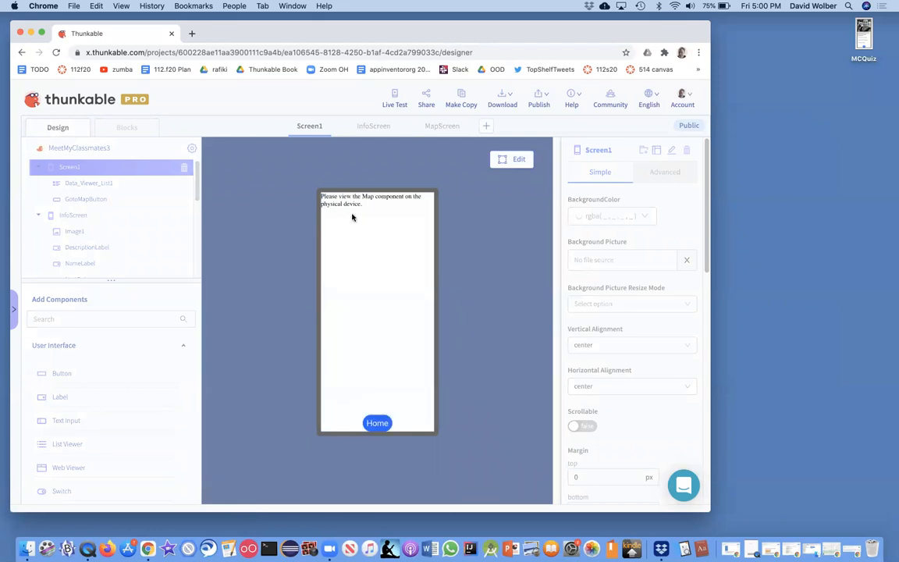
mouse_move(357, 211)
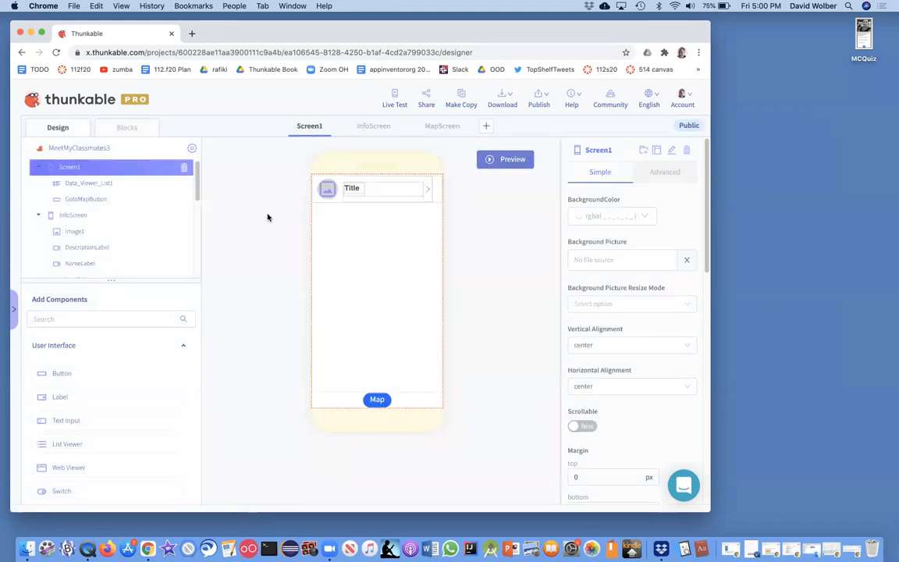
mouse_move(506, 159)
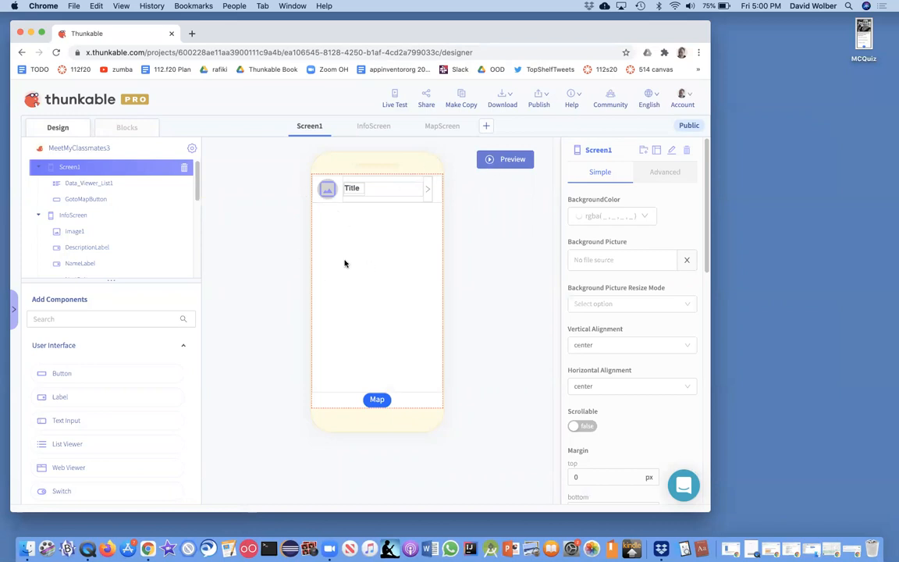
mouse_move(341, 263)
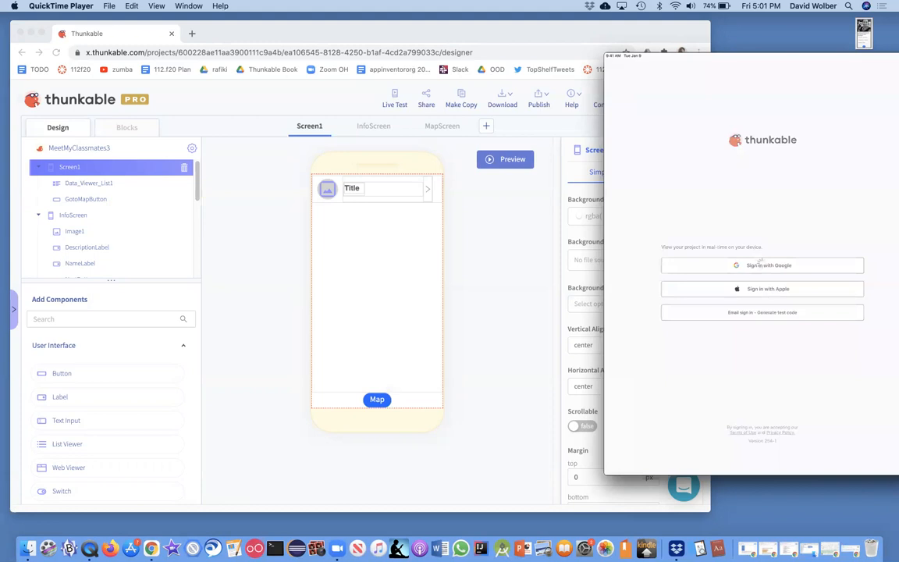
mouse_move(390, 253)
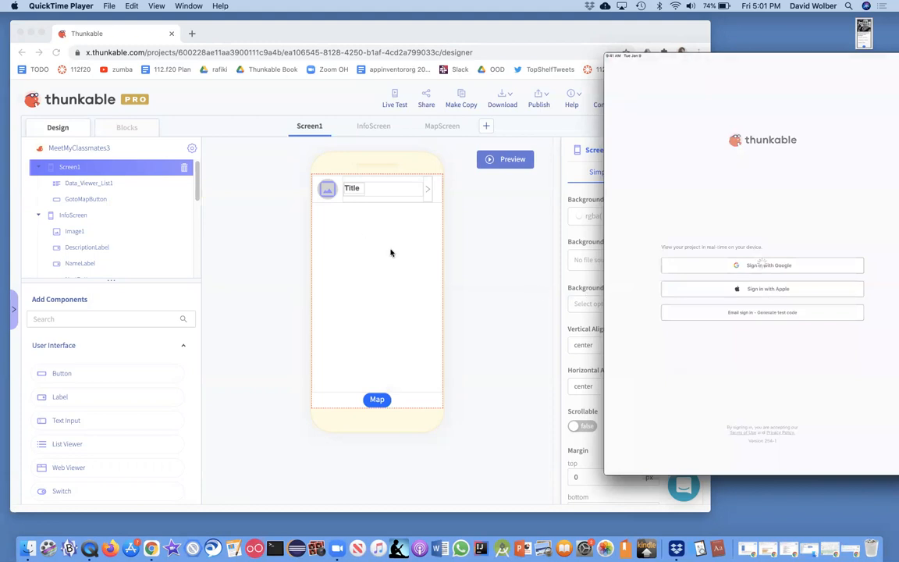
mouse_move(366, 278)
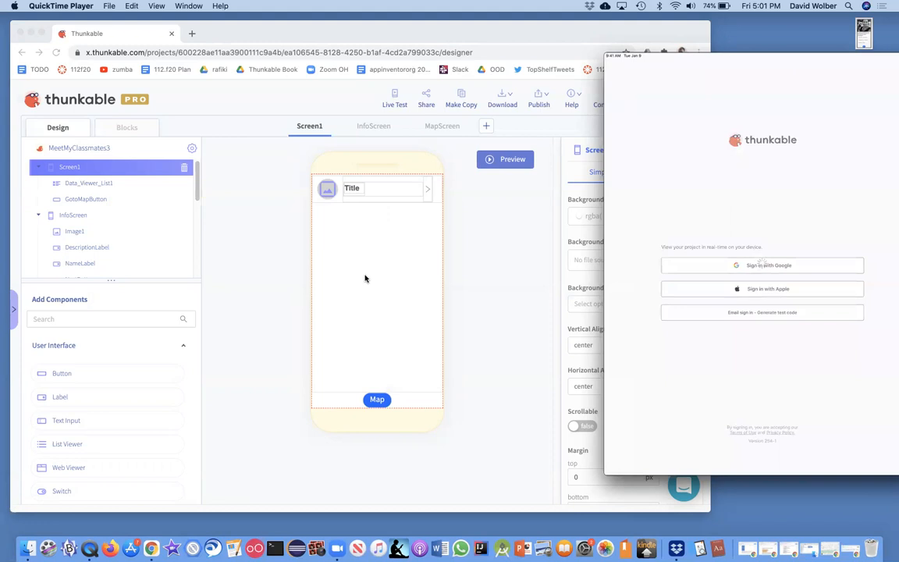
mouse_move(395, 103)
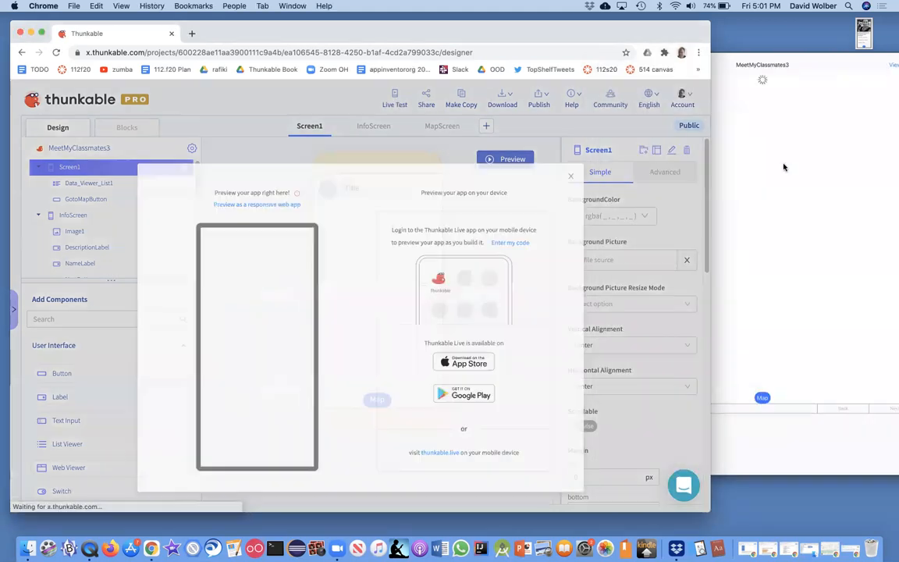
Dismiss the Live Test instructions and open a classmate's profile in the live tablet app.
click(572, 175)
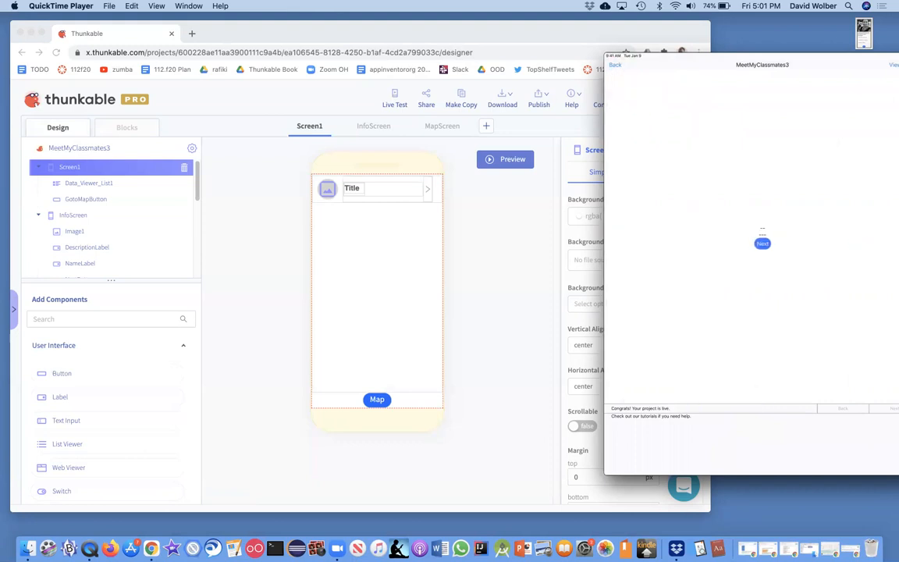
click(761, 244)
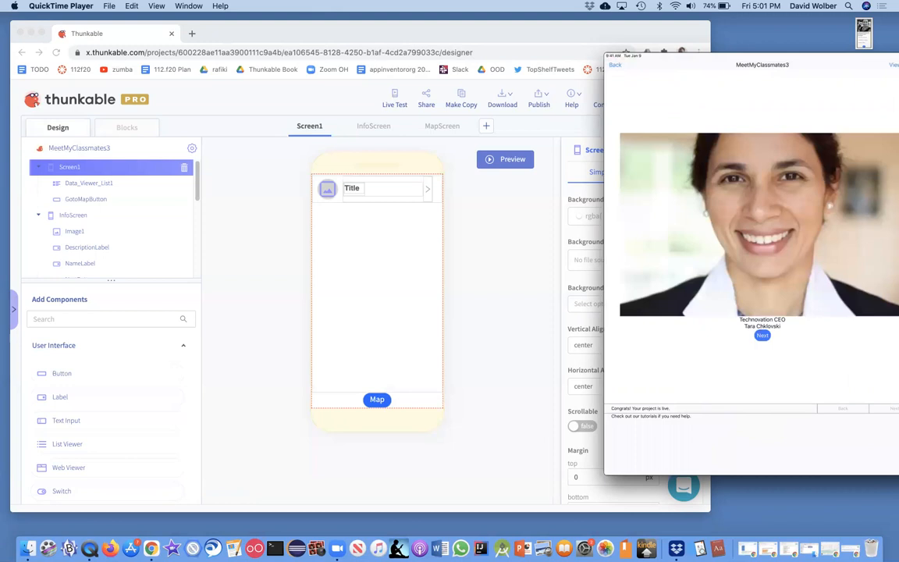
mouse_move(786, 187)
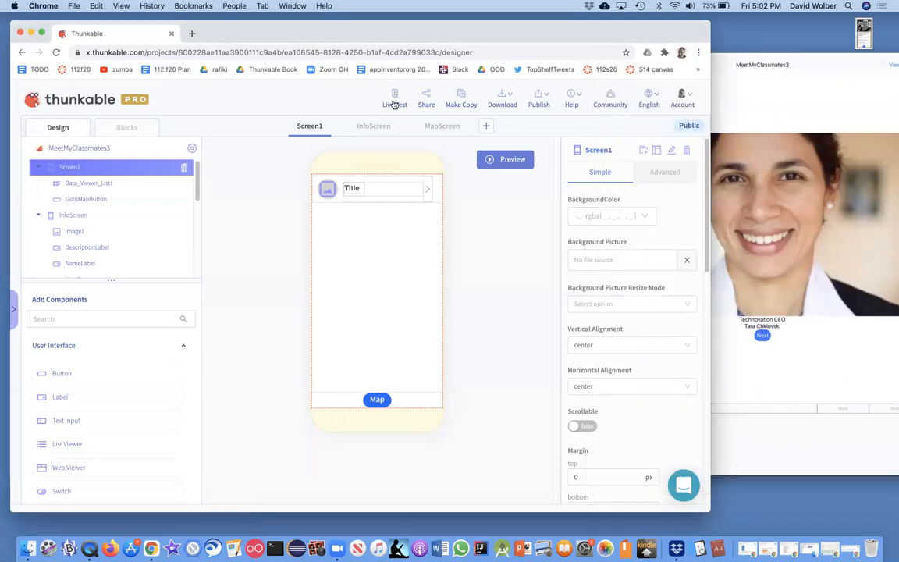
Restart the live test and open MapScreen showing the San Francisco map on the tablet.
click(393, 99)
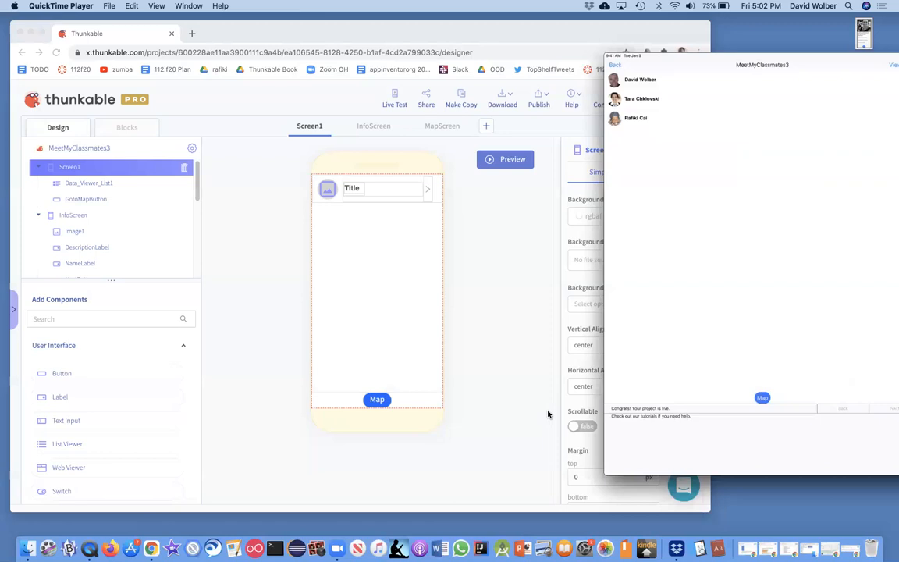
click(762, 398)
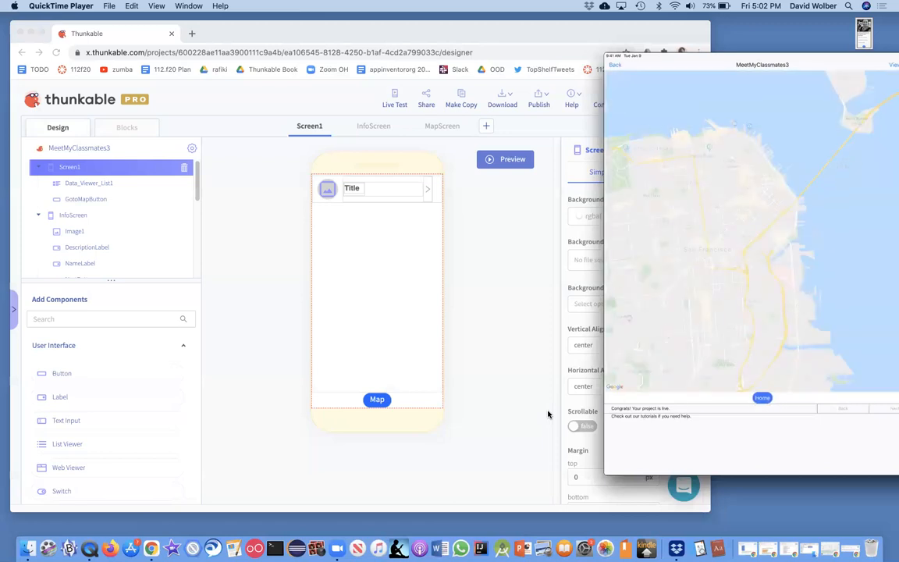